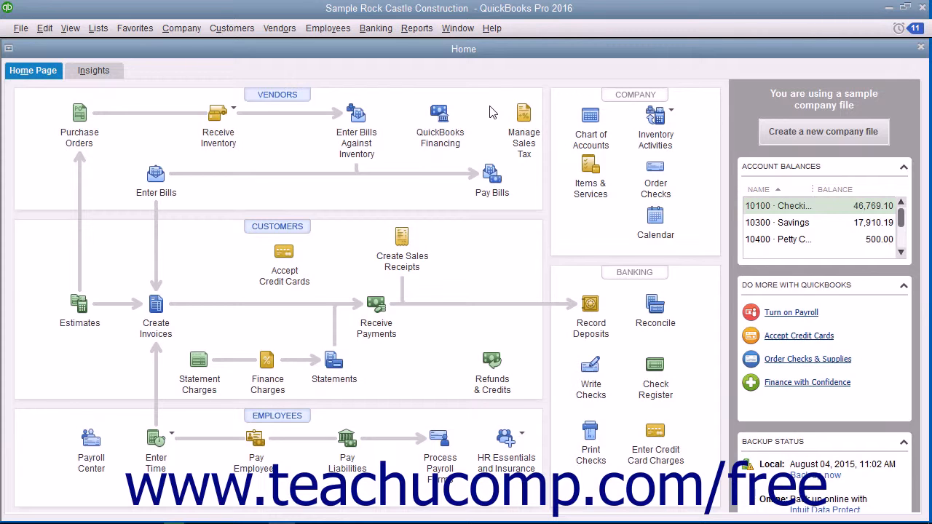
pyautogui.moveTo(459, 76)
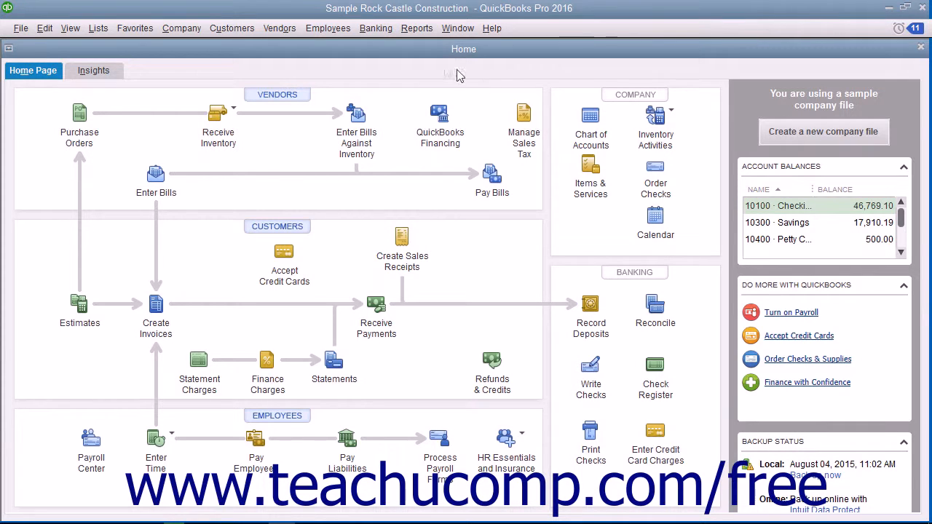
# - Show the Employees menu's Enter Time choices for the Rock Castle Construction sample company
pyautogui.click(327, 28)
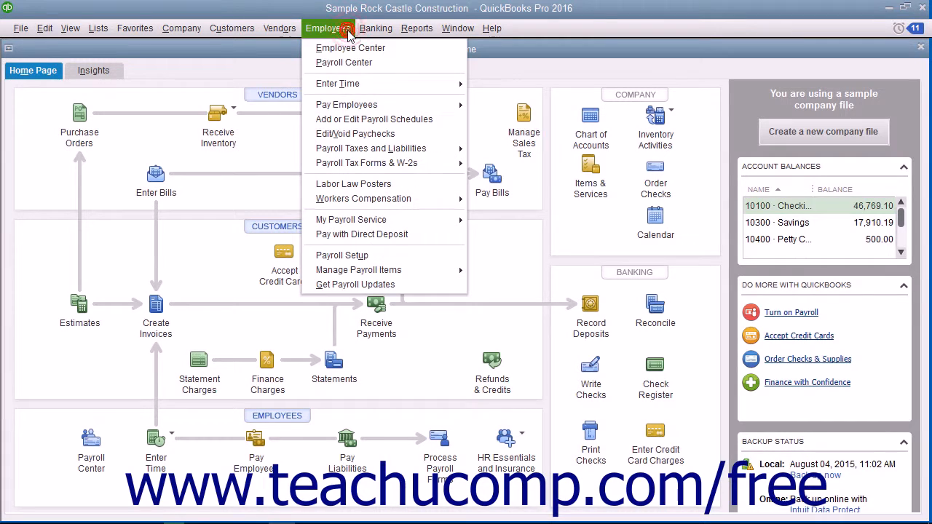
pyautogui.moveTo(338, 83)
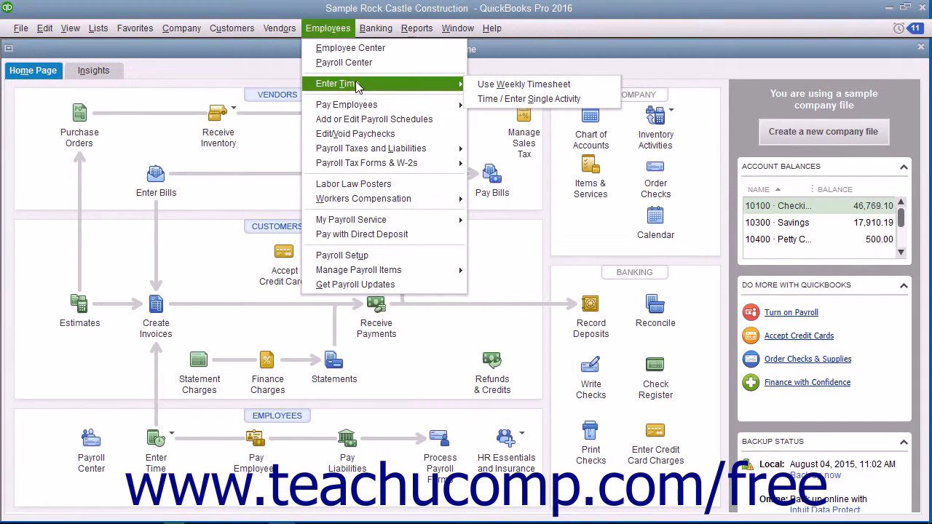
pyautogui.moveTo(524, 83)
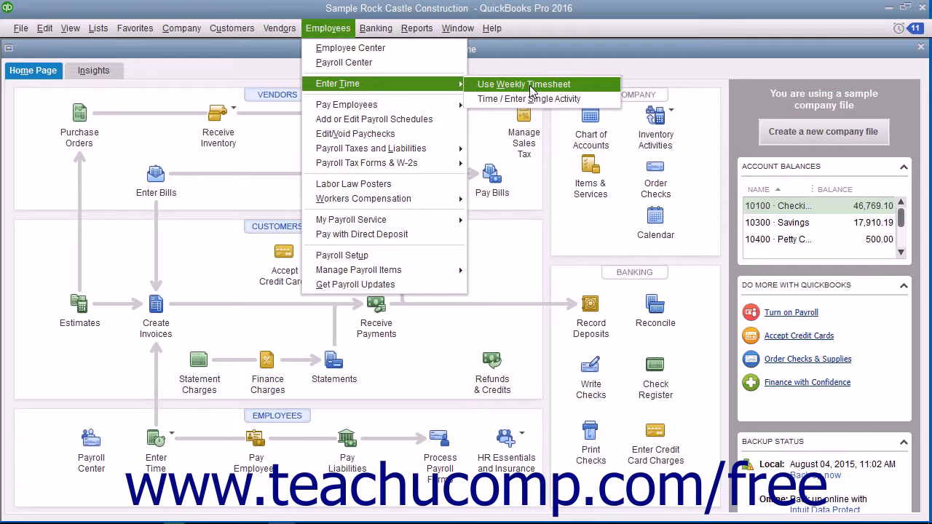
# - Start a weekly timesheet and assign it to Gregg O. Schneider for Dec 14–20, 2020
pyautogui.click(522, 83)
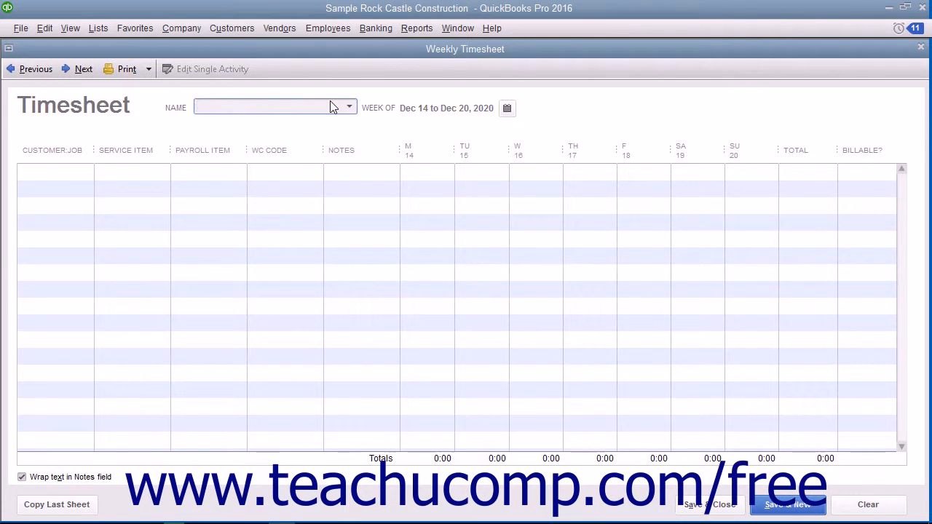
pyautogui.click(348, 108)
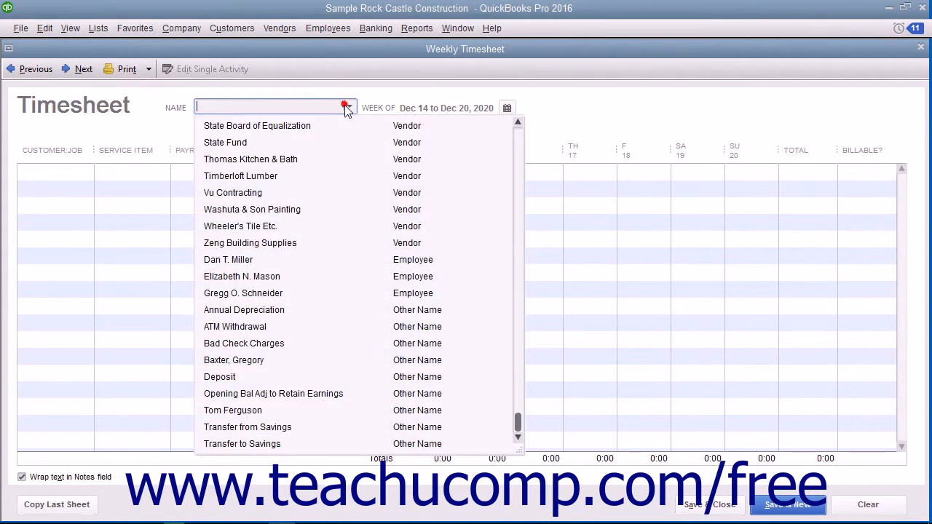
pyautogui.click(243, 293)
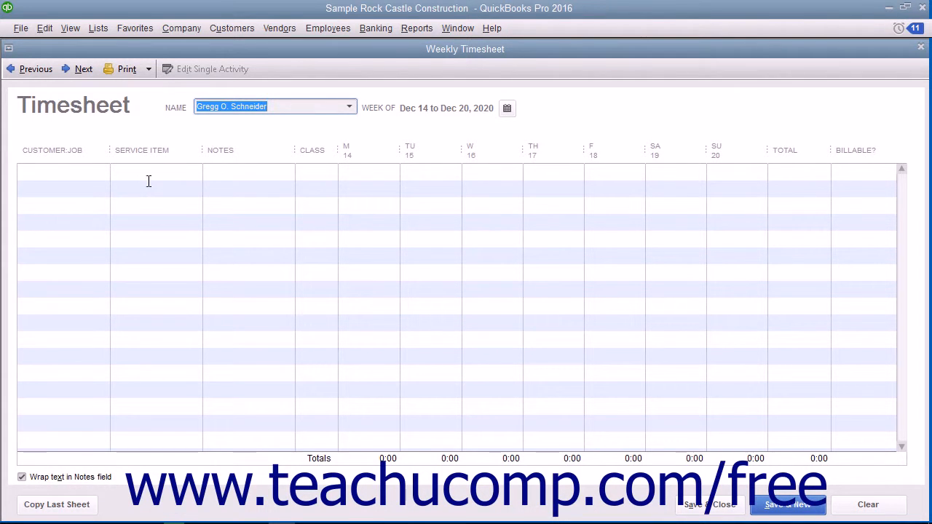
pyautogui.moveTo(466, 140)
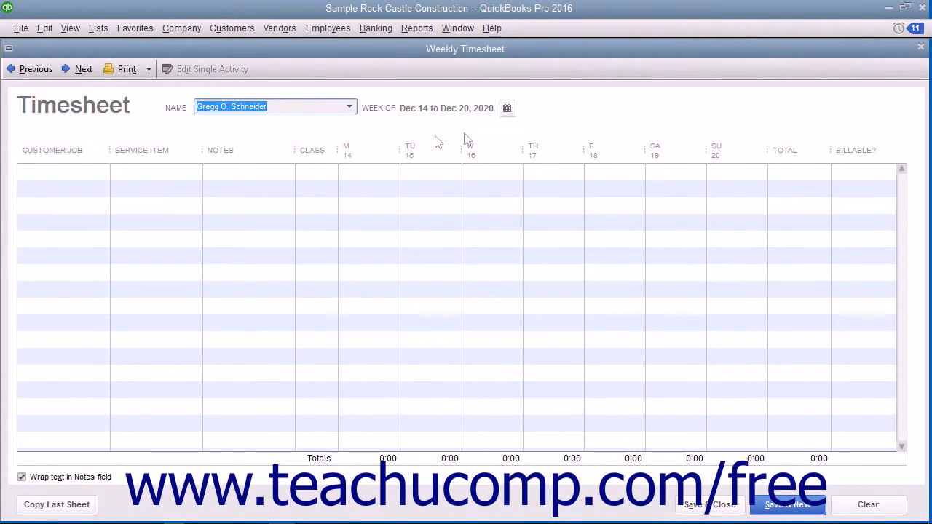
# - Begin the first Customer:Job entry line on Gregg's timesheet, still at 0:00 and billable
pyautogui.click(507, 108)
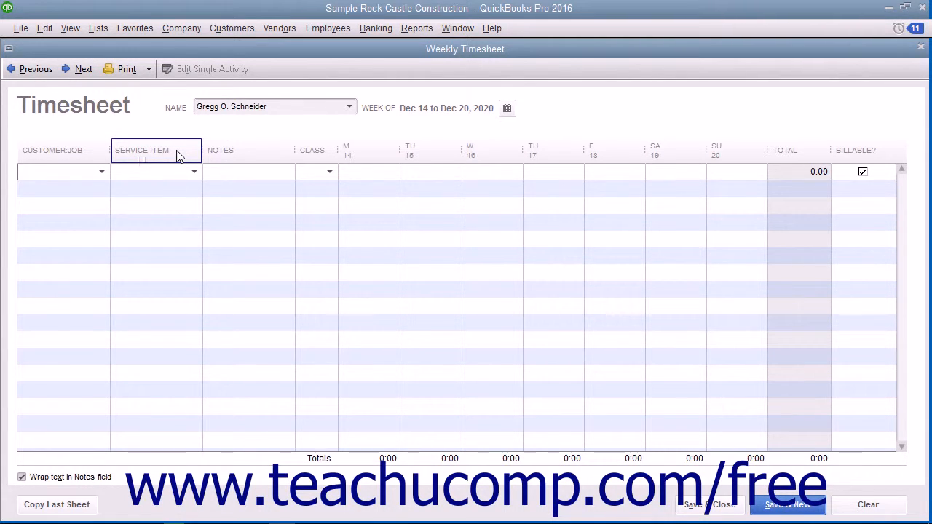
pyautogui.moveTo(167, 161)
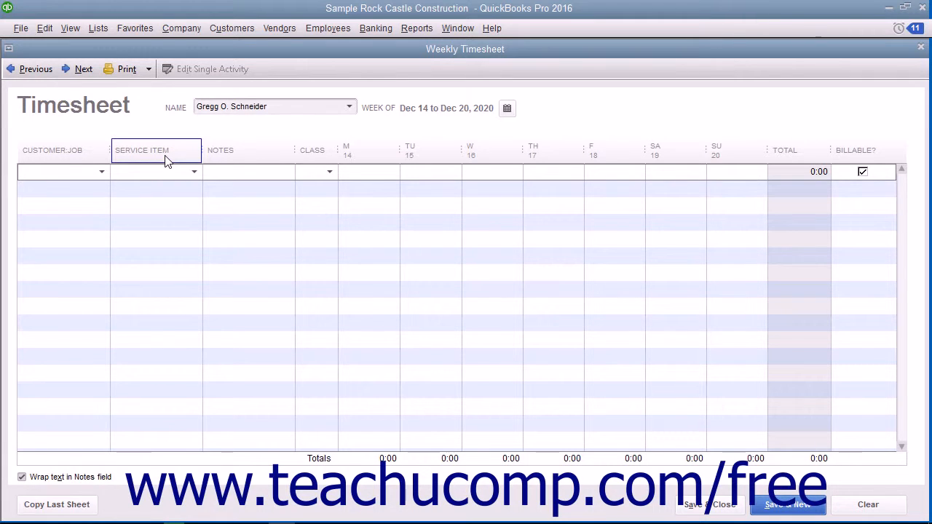
pyautogui.click(248, 150)
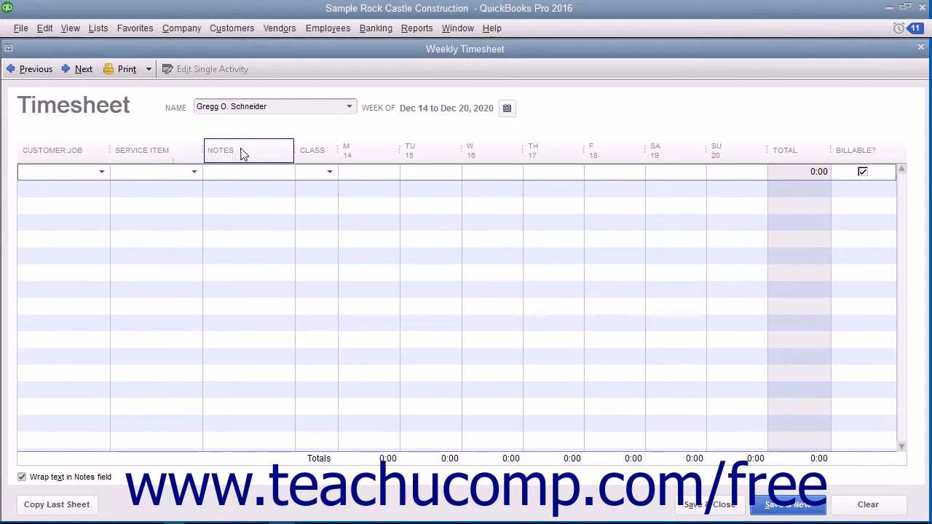